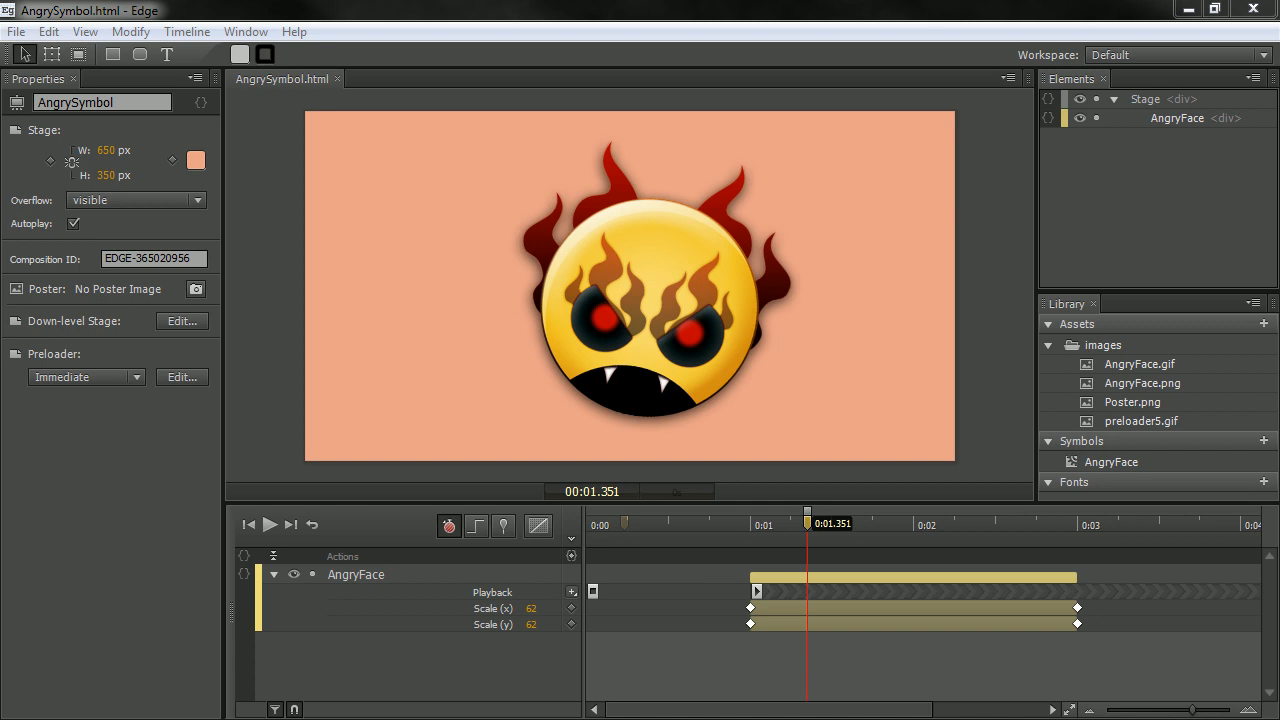
pyautogui.moveTo(700, 135)
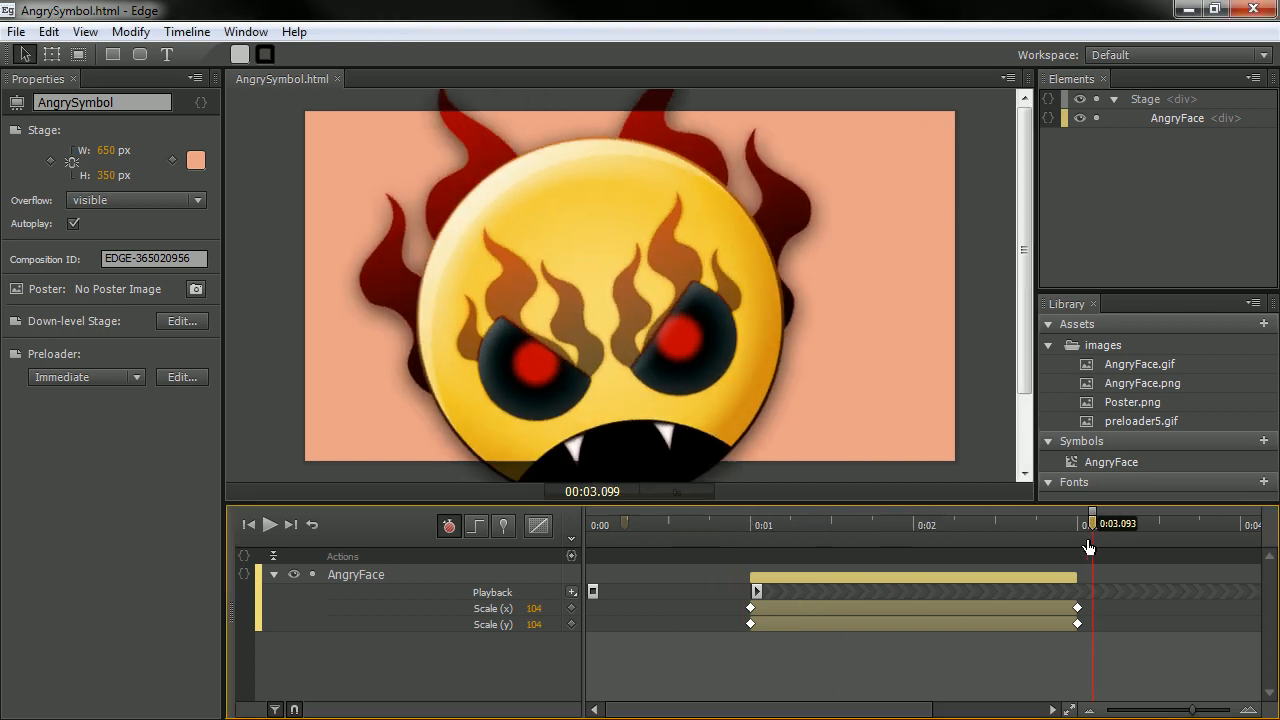
# Step: Preview the face animation, then start exporting the AngryFace library symbol to a file
pyautogui.moveTo(1090, 523); pyautogui.dragTo(838, 523)
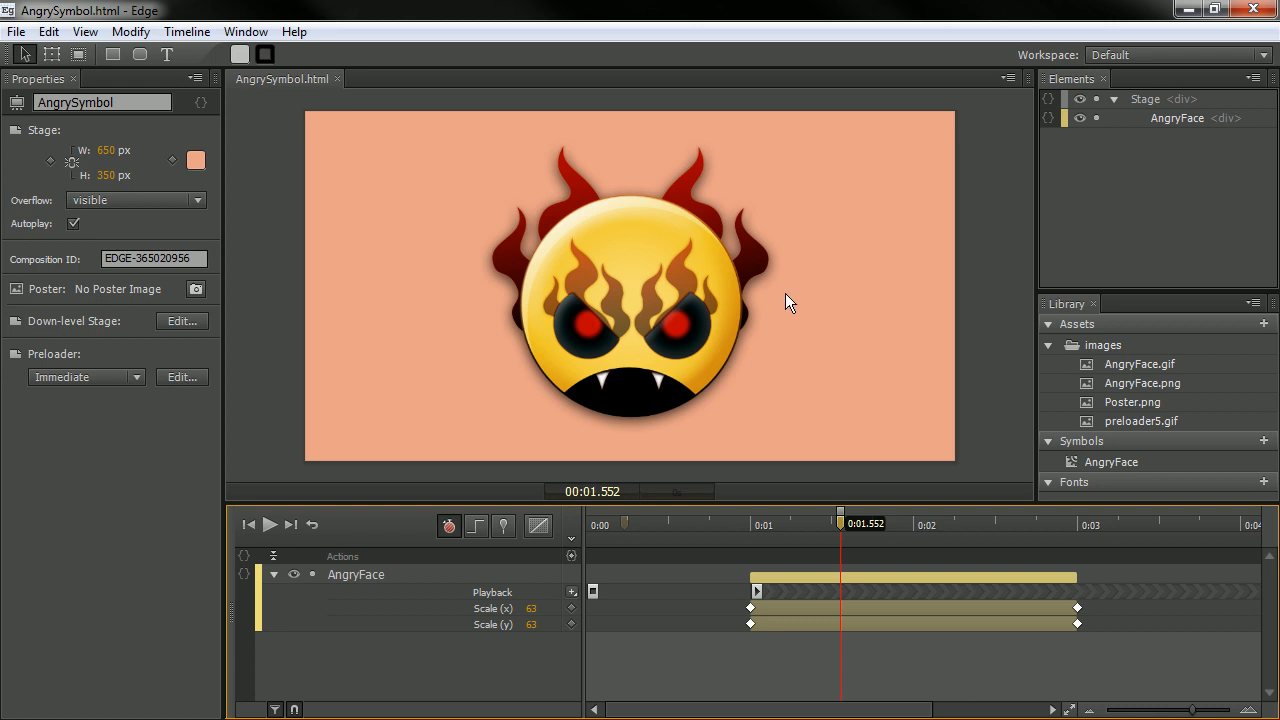
pyautogui.moveTo(417, 407)
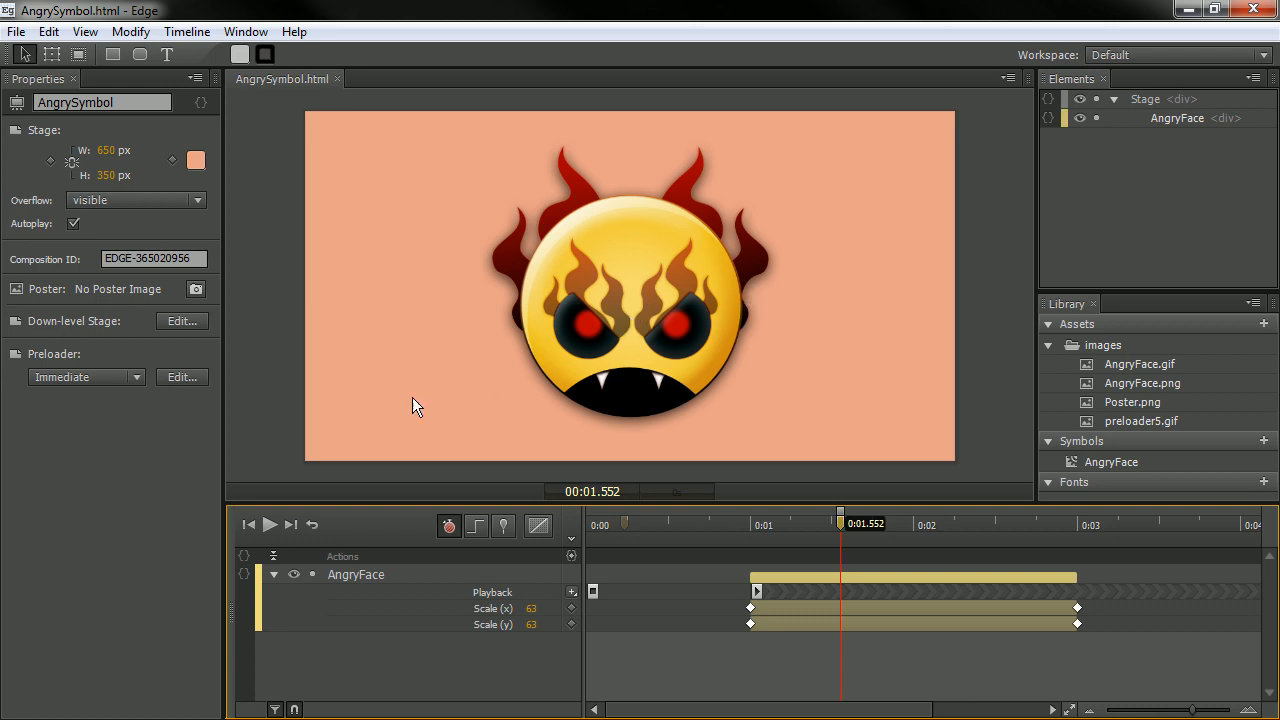
pyautogui.moveTo(761, 330)
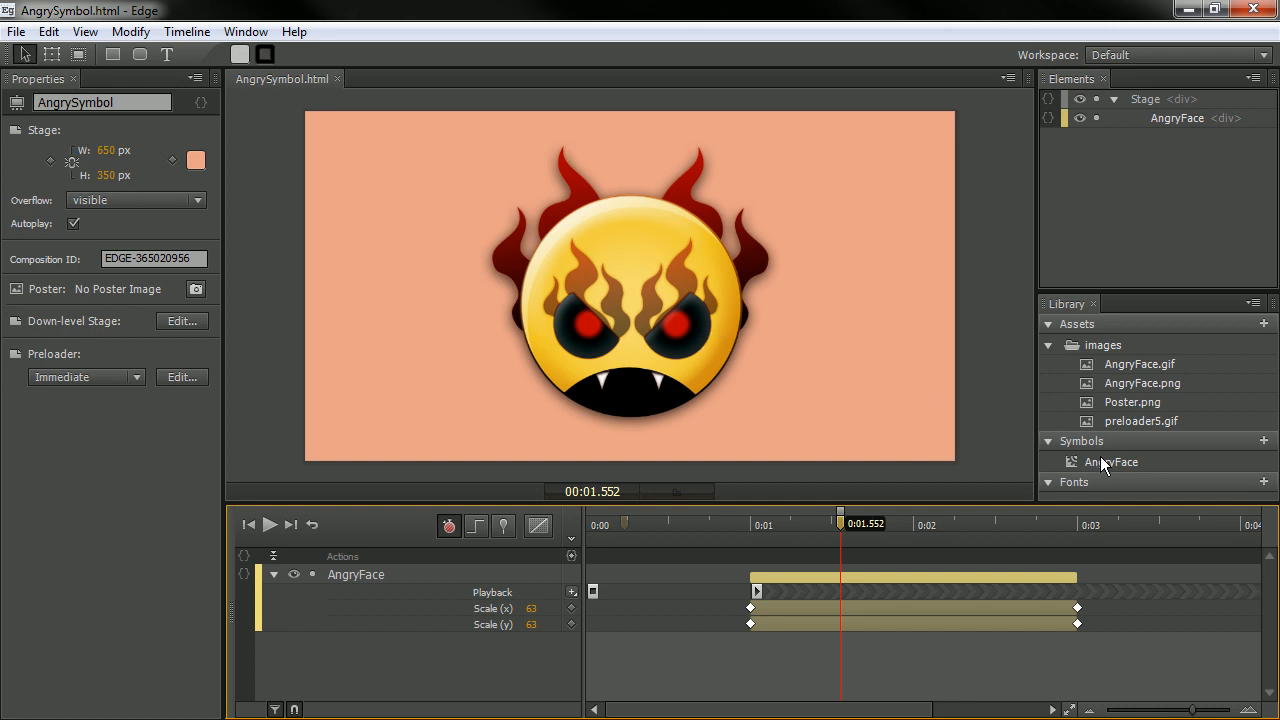
pyautogui.click(1111, 462)
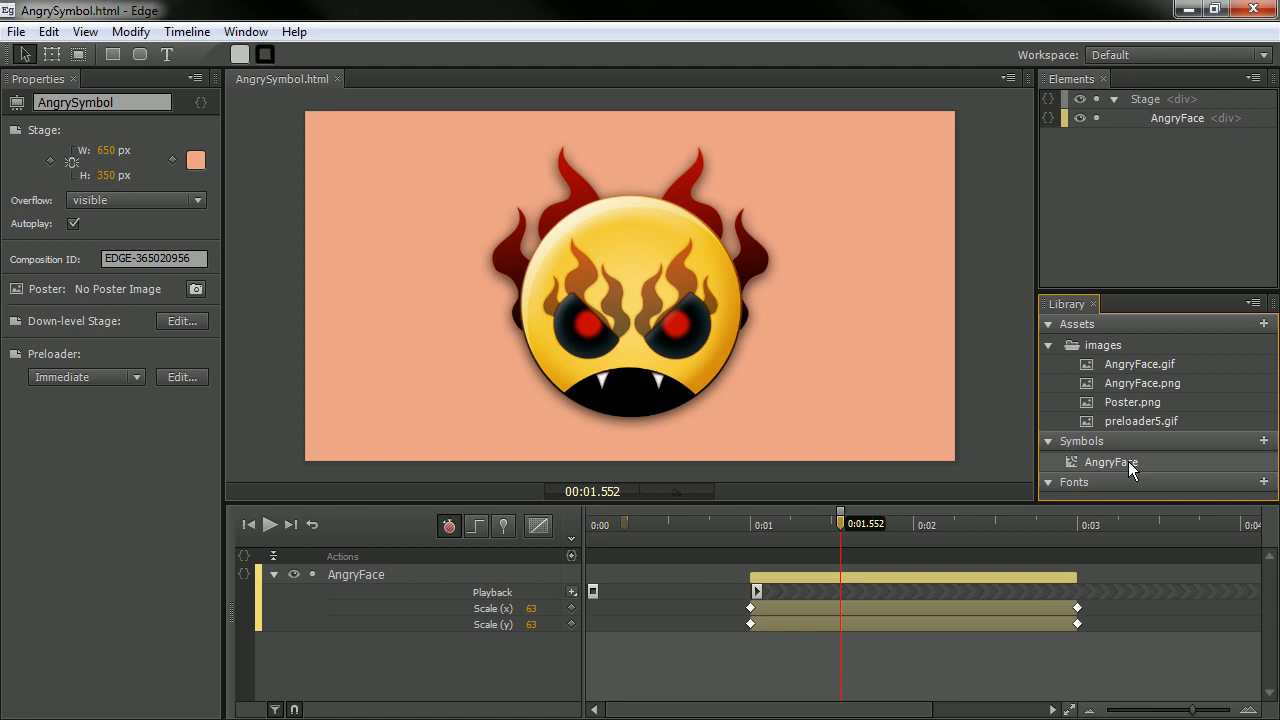
pyautogui.moveTo(1110, 462)
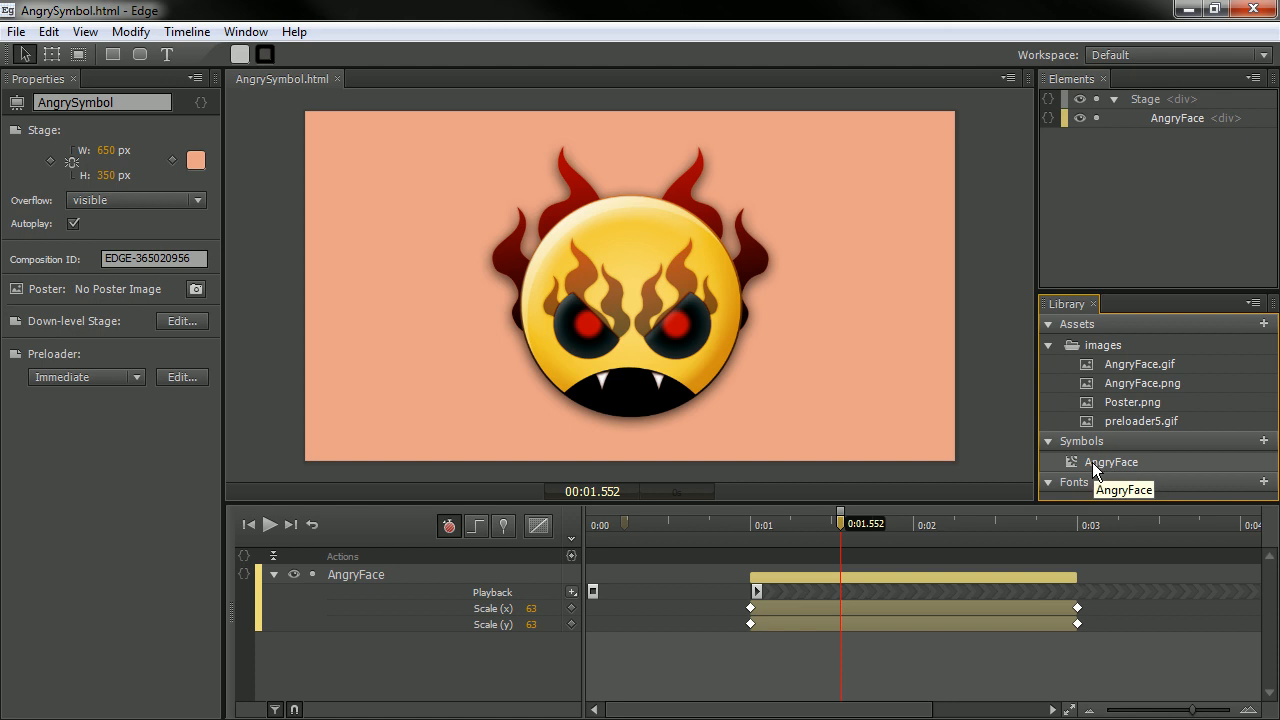
pyautogui.rightClick(1111, 461)
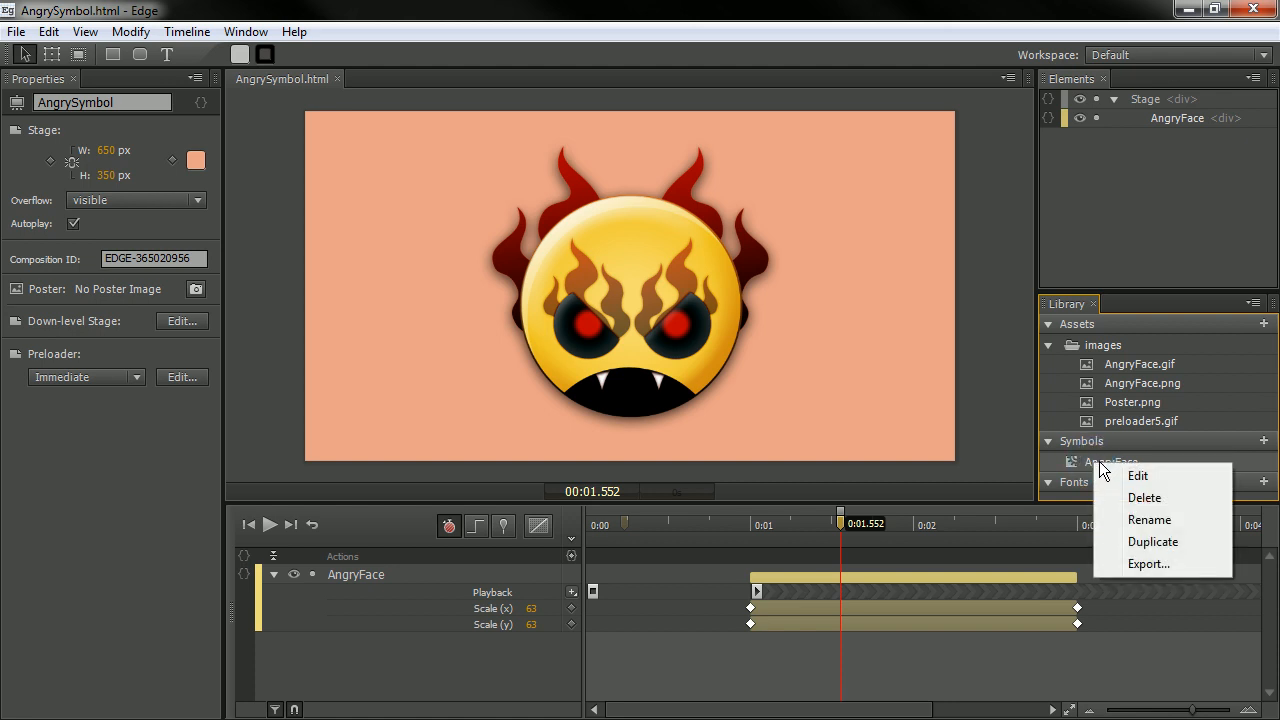
pyautogui.moveTo(1148, 564)
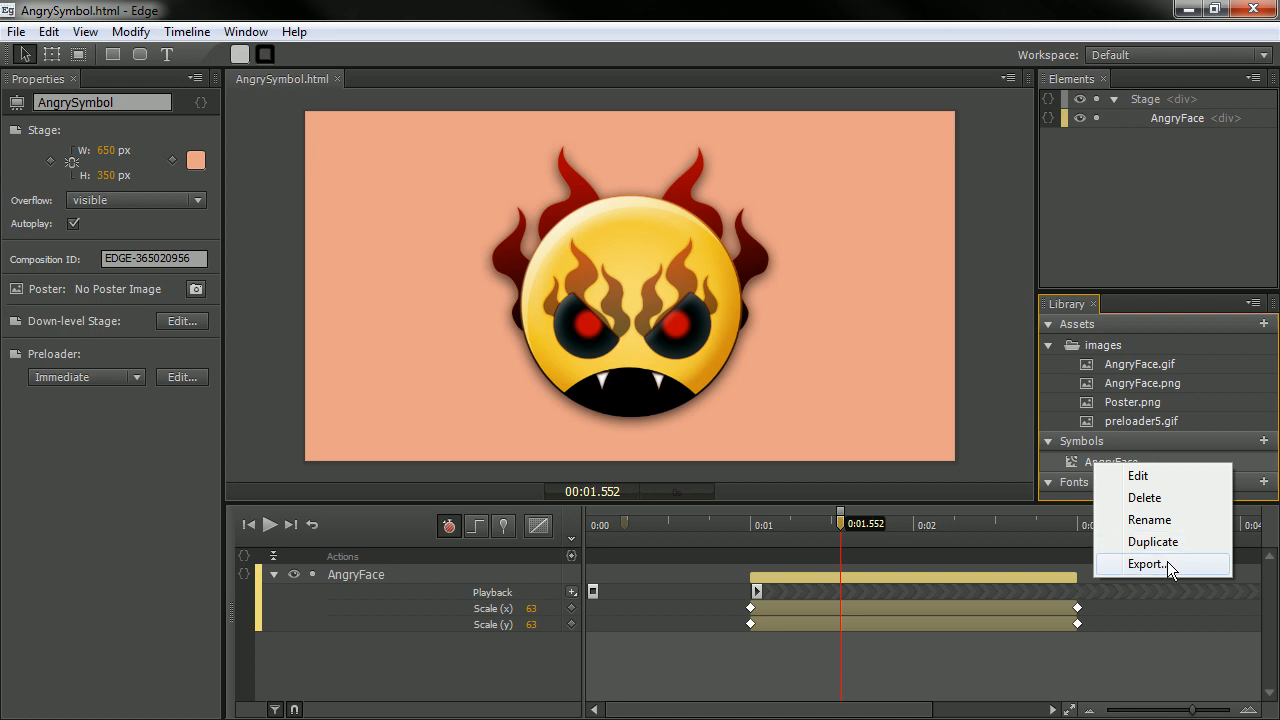
pyautogui.click(1147, 563)
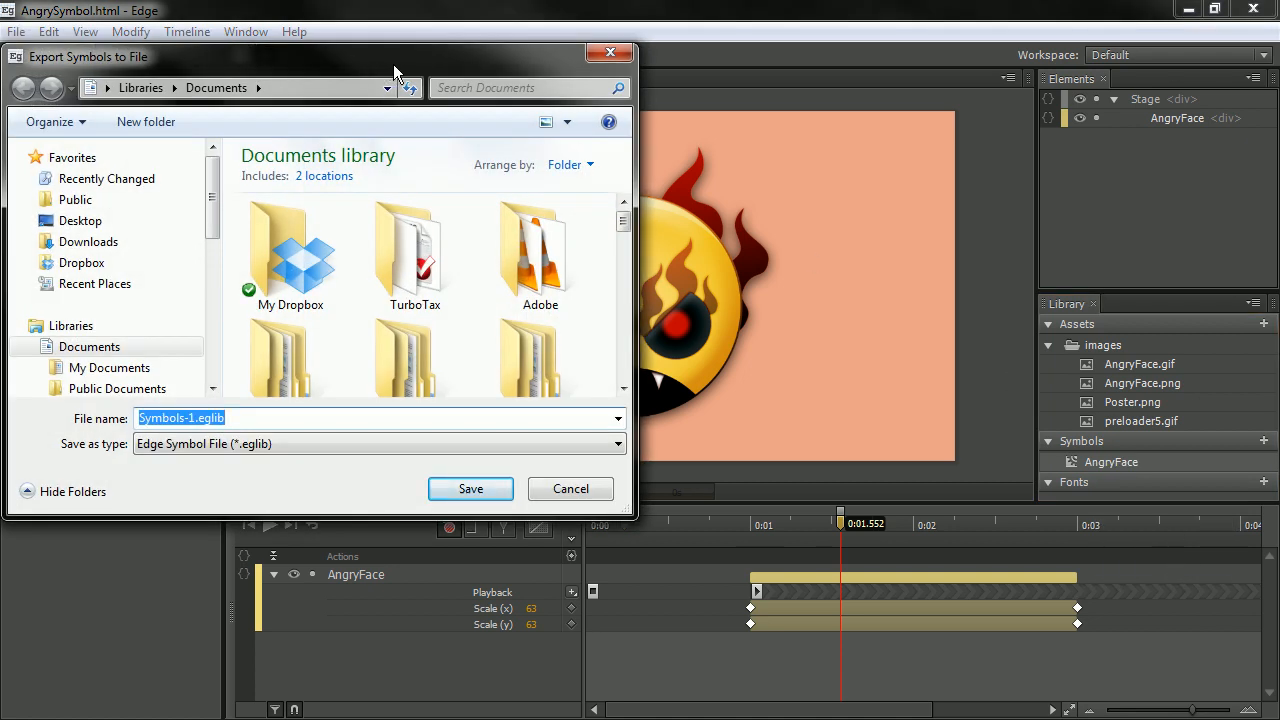
# Step: Save the symbol as AngryFace.eglib on the Desktop
pyautogui.click(80, 220)
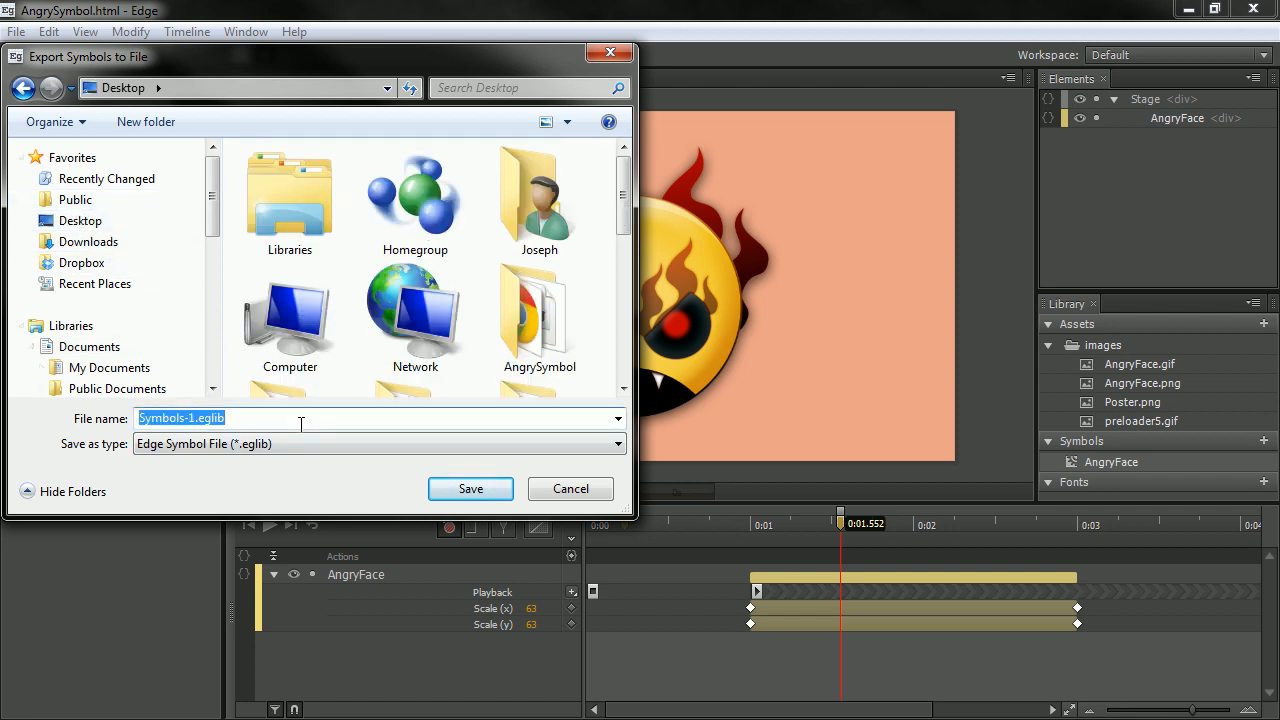
pyautogui.write('AngryFace')
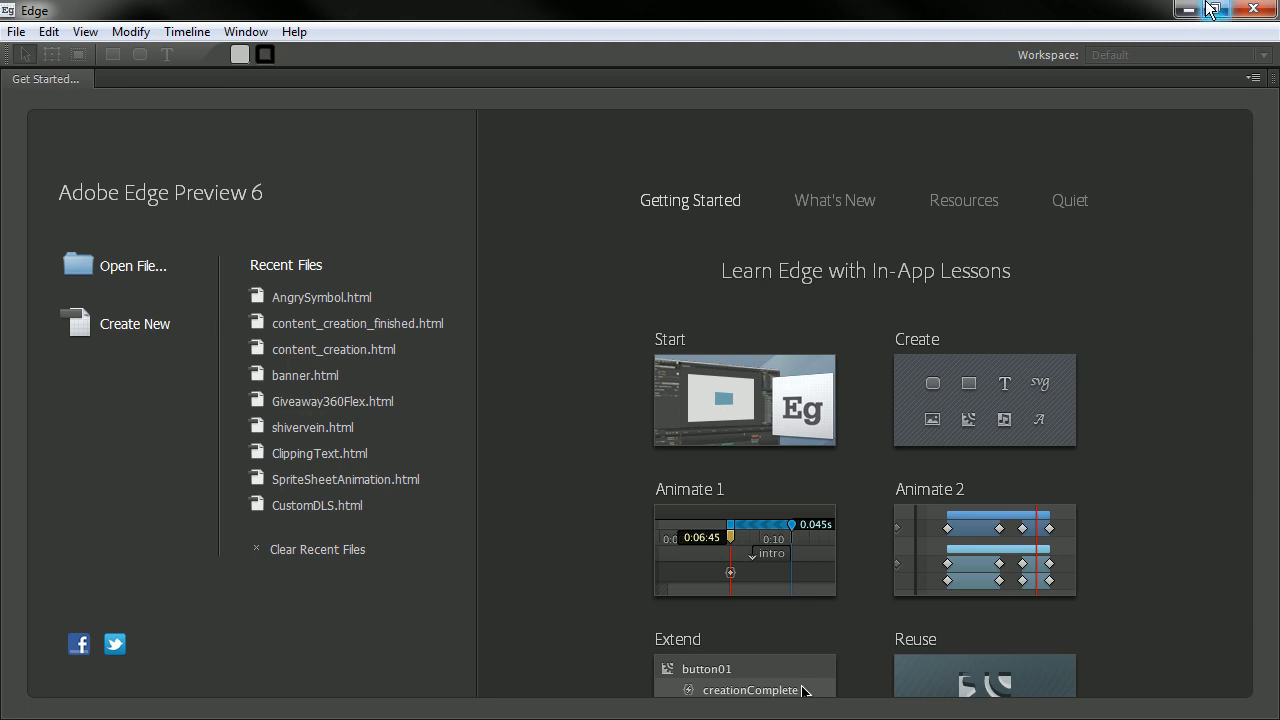
# Step: Minimize the Edge window so the desktop with the exported file shows
pyautogui.click(1211, 10)
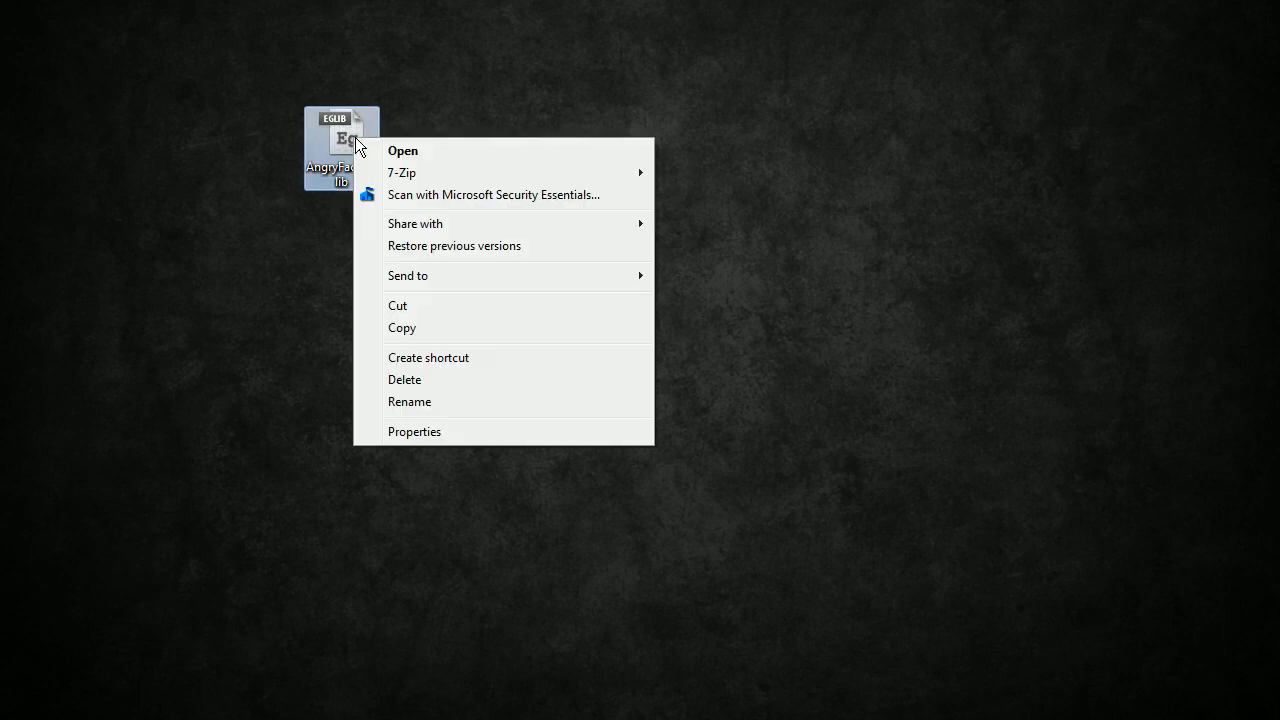
pyautogui.moveTo(402, 172)
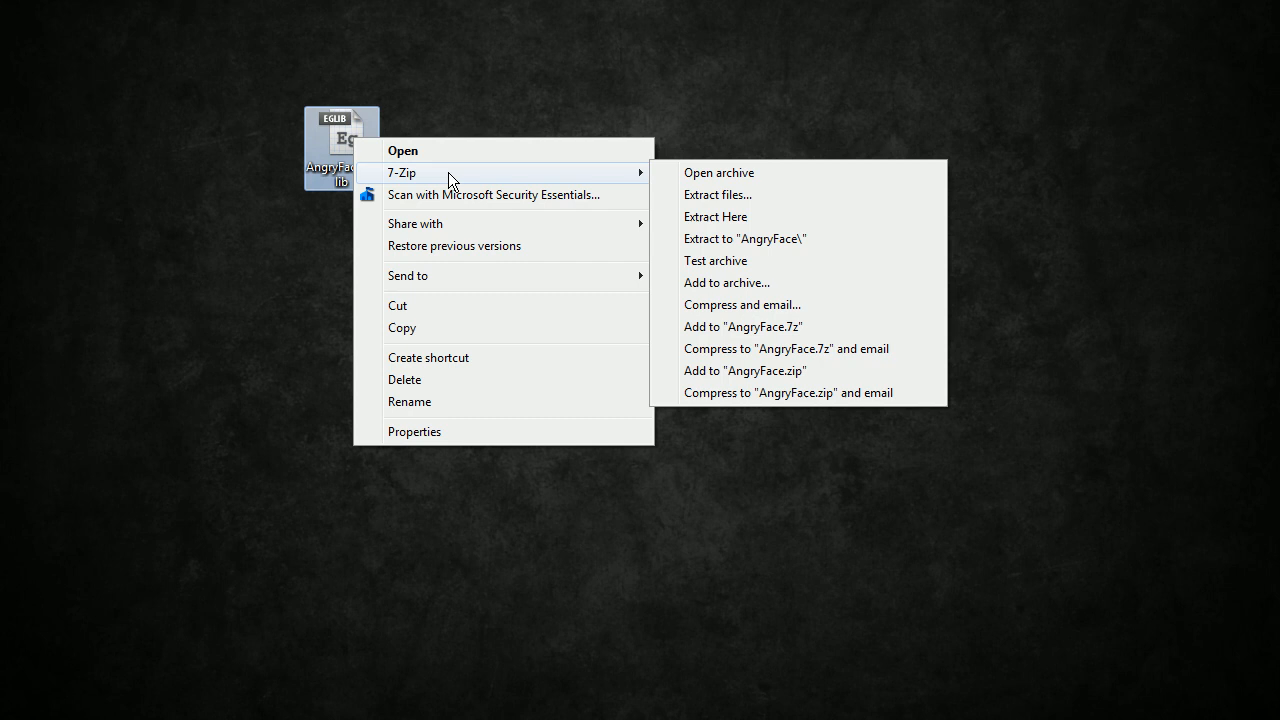
pyautogui.moveTo(718, 172)
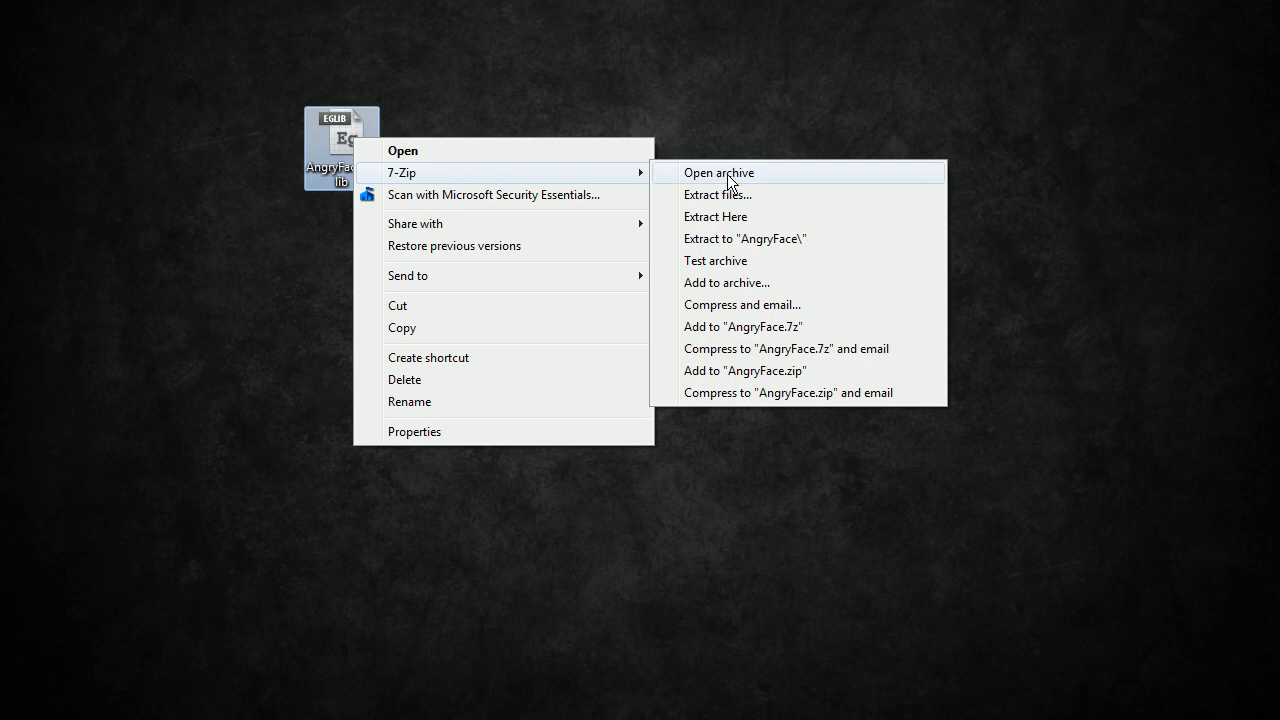
# Step: Open AngryFace.eglib from the desktop as an archive in 7-Zip
pyautogui.click(717, 172)
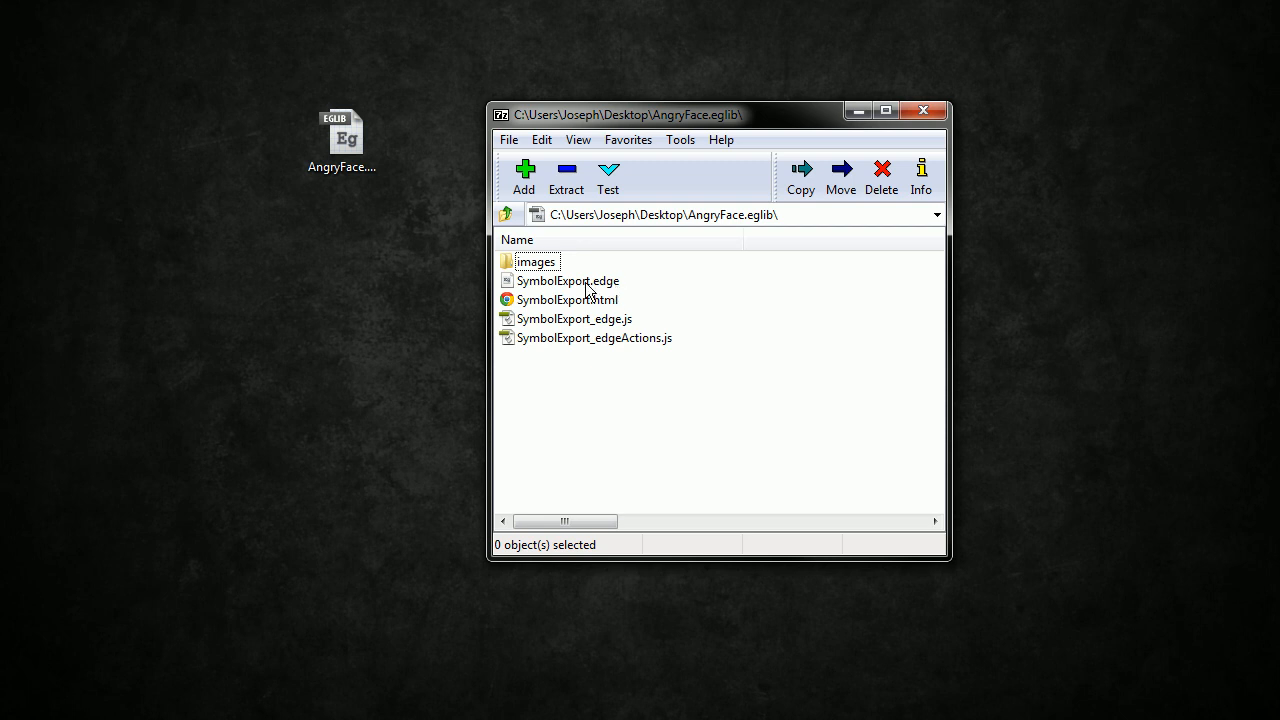
# Step: Inspect the SymbolExport edge and js files and the images folder's AngryFace.png, then return to the archive root
pyautogui.click(567, 281)
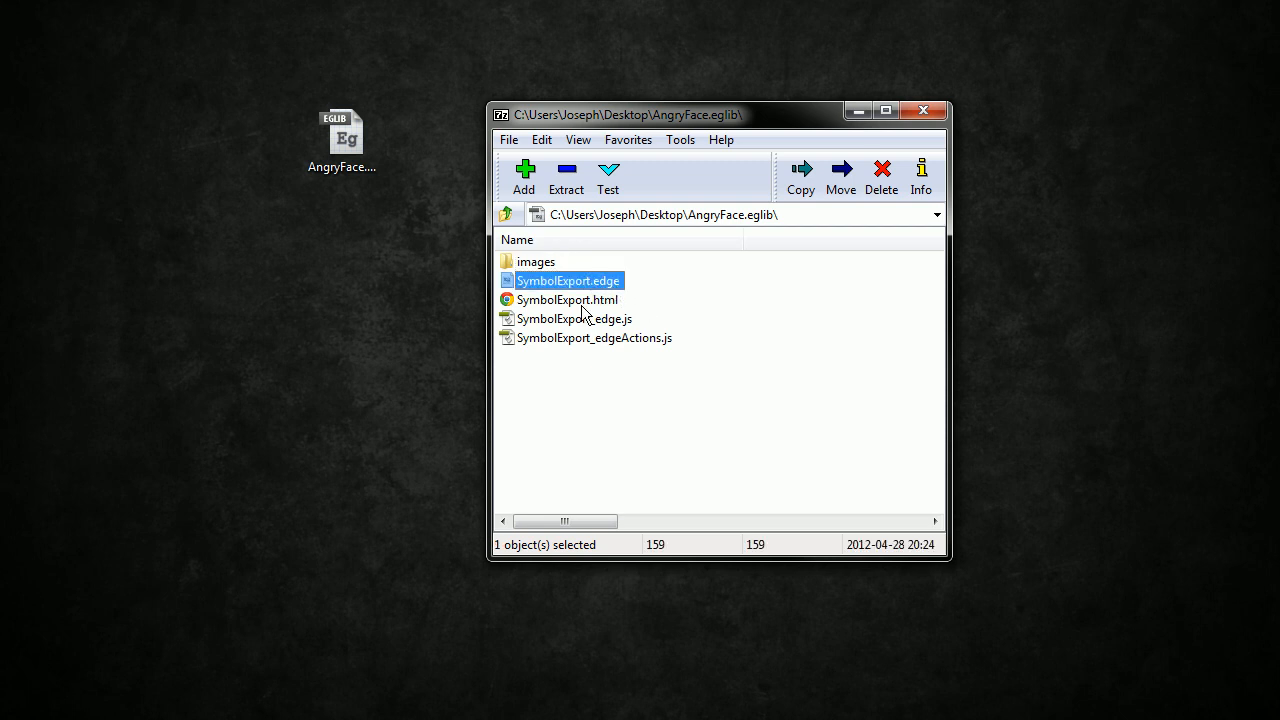
pyautogui.click(574, 318)
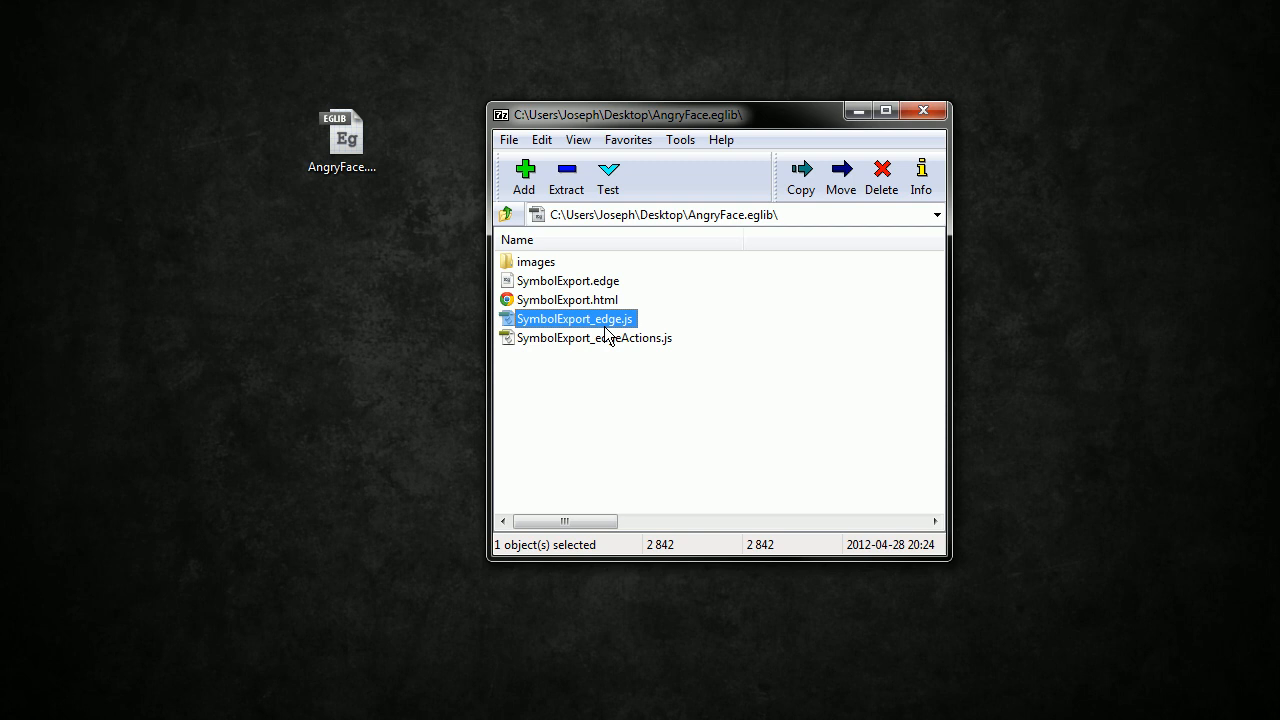
pyautogui.moveTo(620, 348)
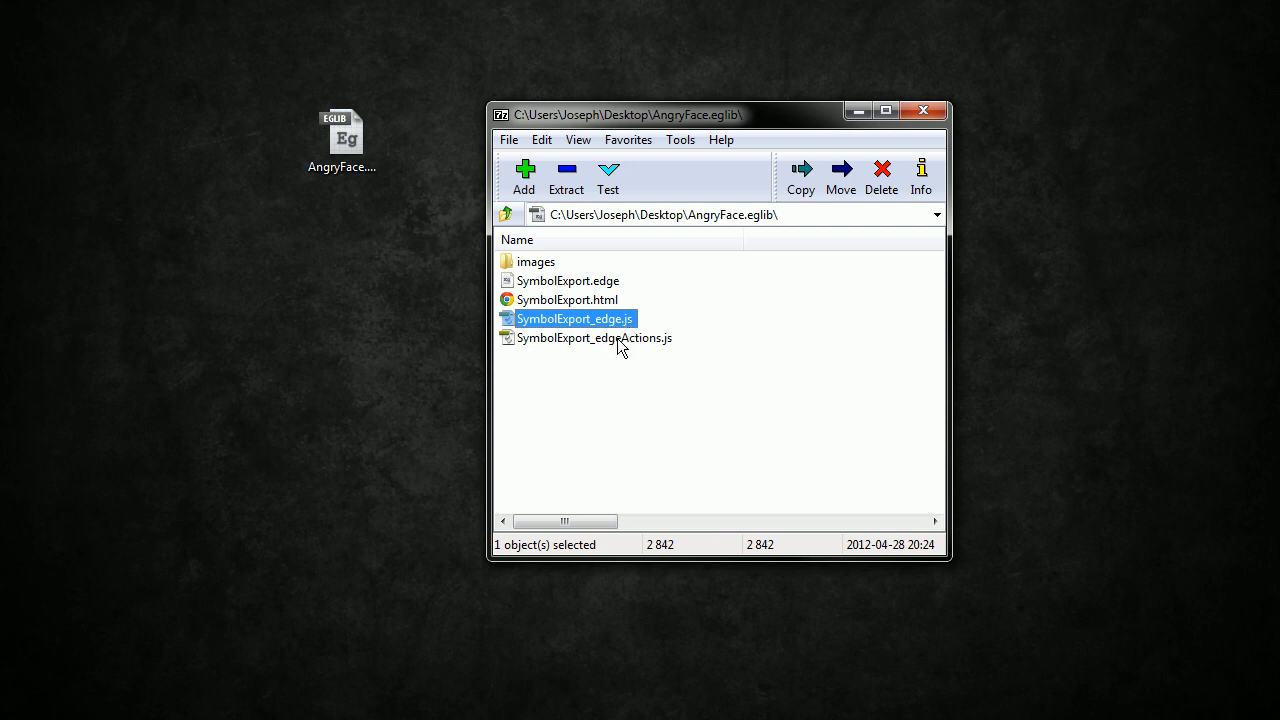
pyautogui.click(594, 337)
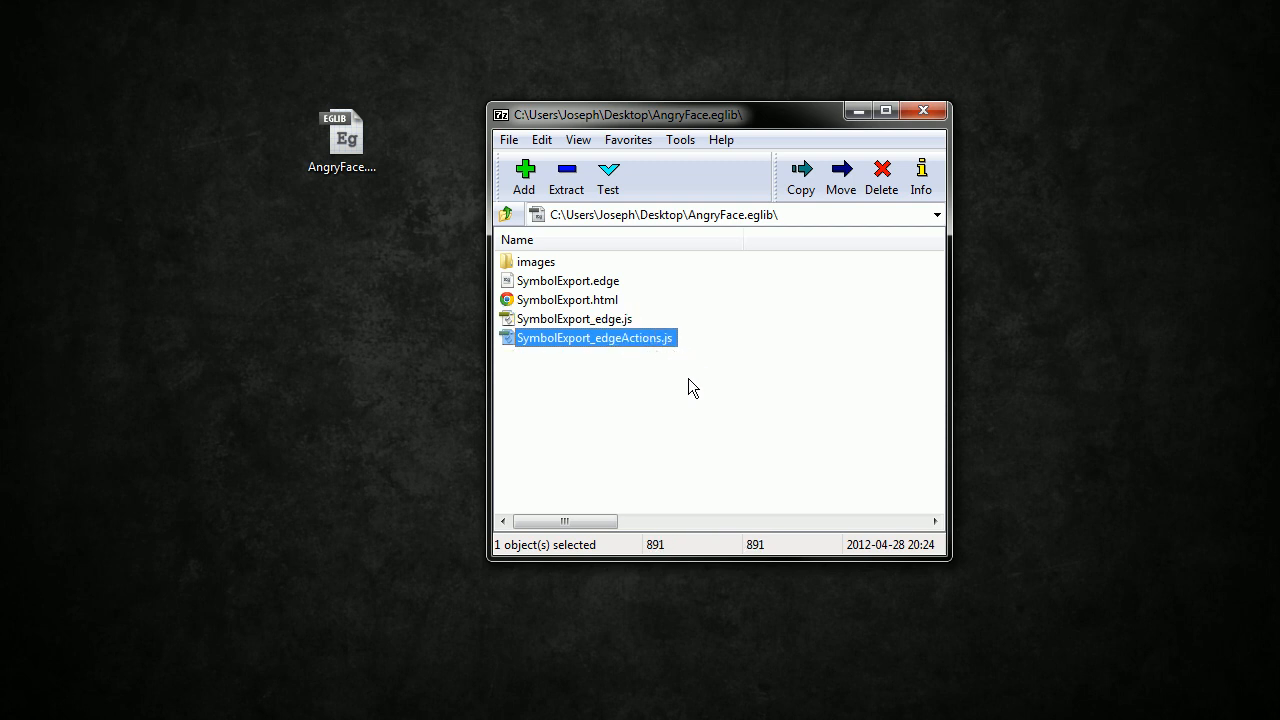
pyautogui.doubleClick(536, 261)
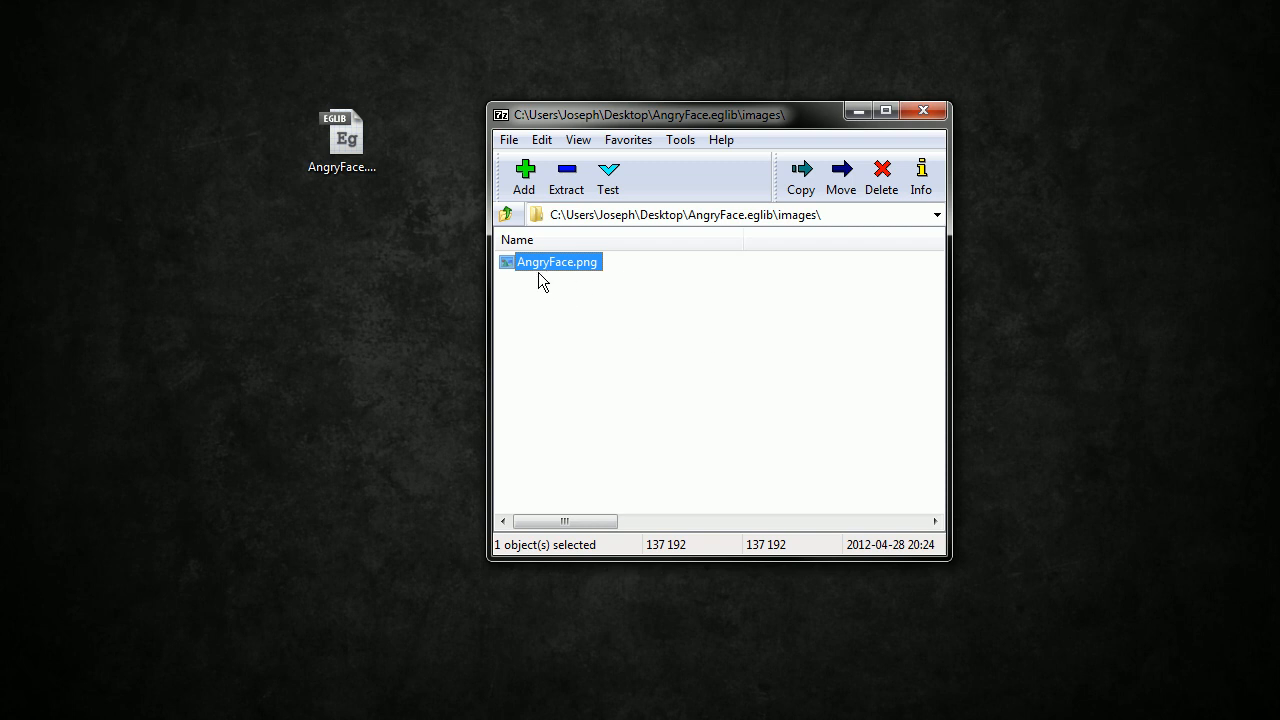
pyautogui.click(507, 214)
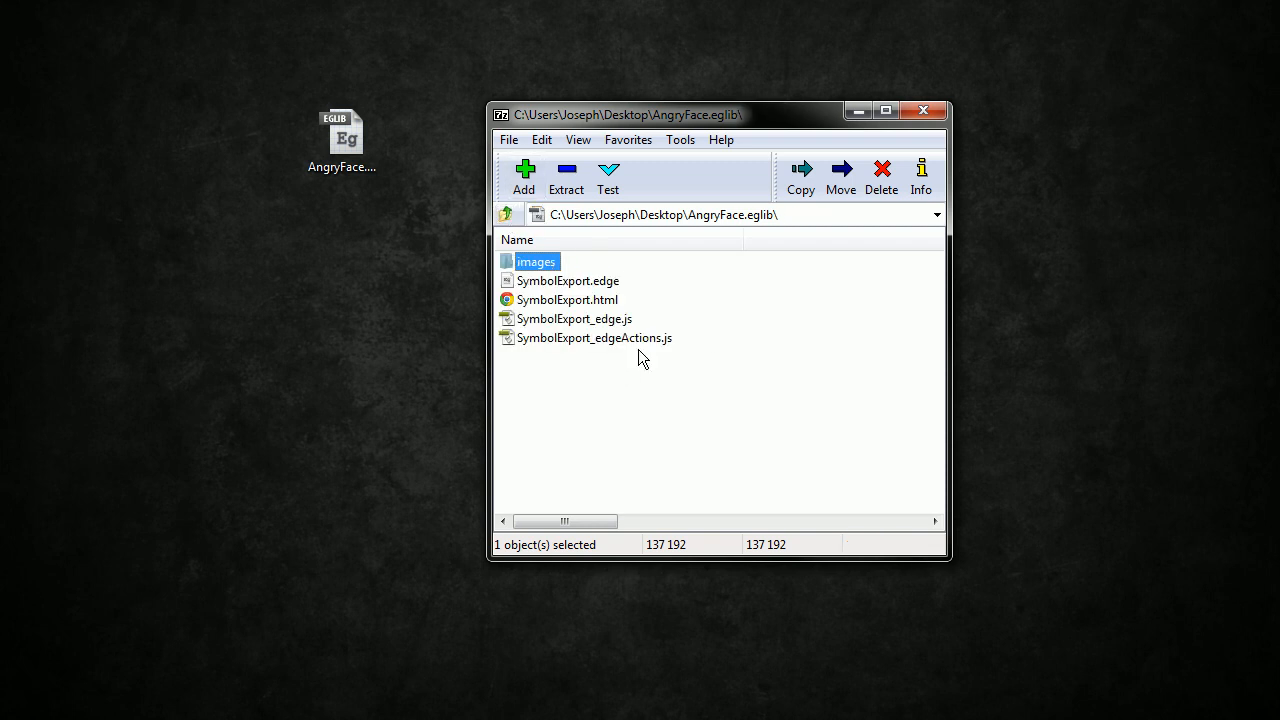
pyautogui.moveTo(639, 373)
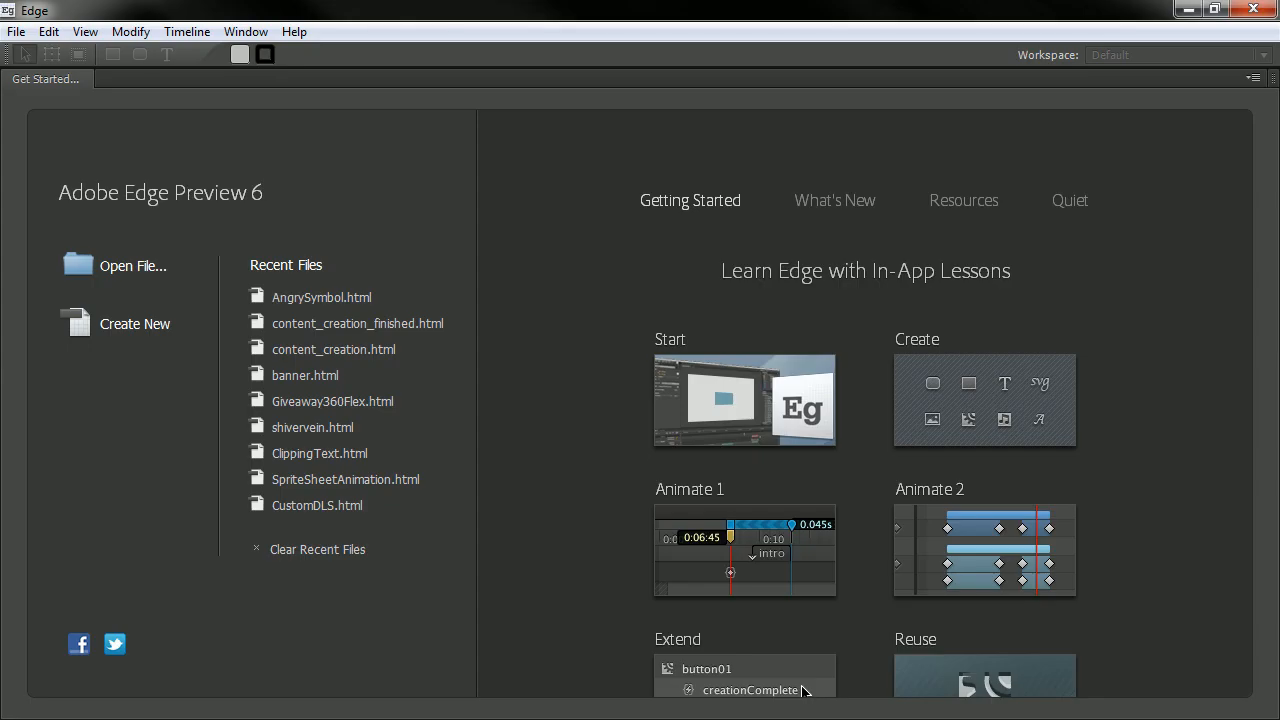
# Step: Create a new blank composition and set its stage colour to dark red
pyautogui.click(135, 323)
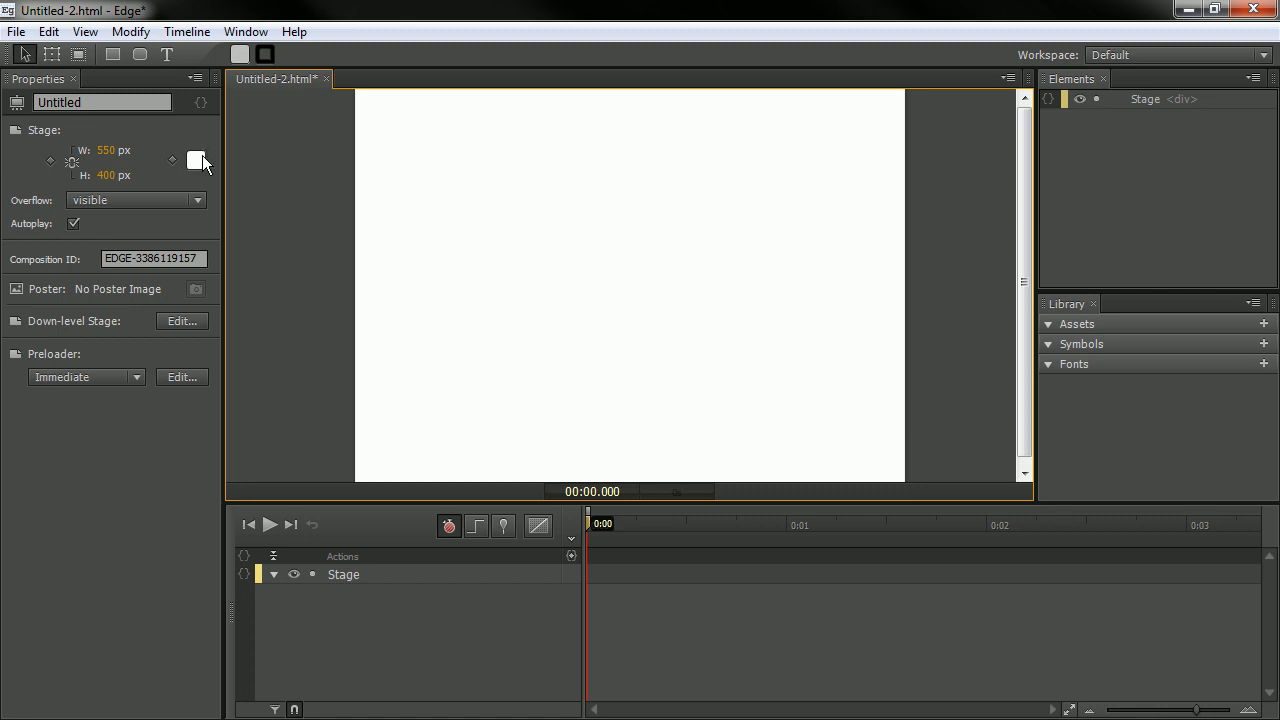
pyautogui.click(196, 160)
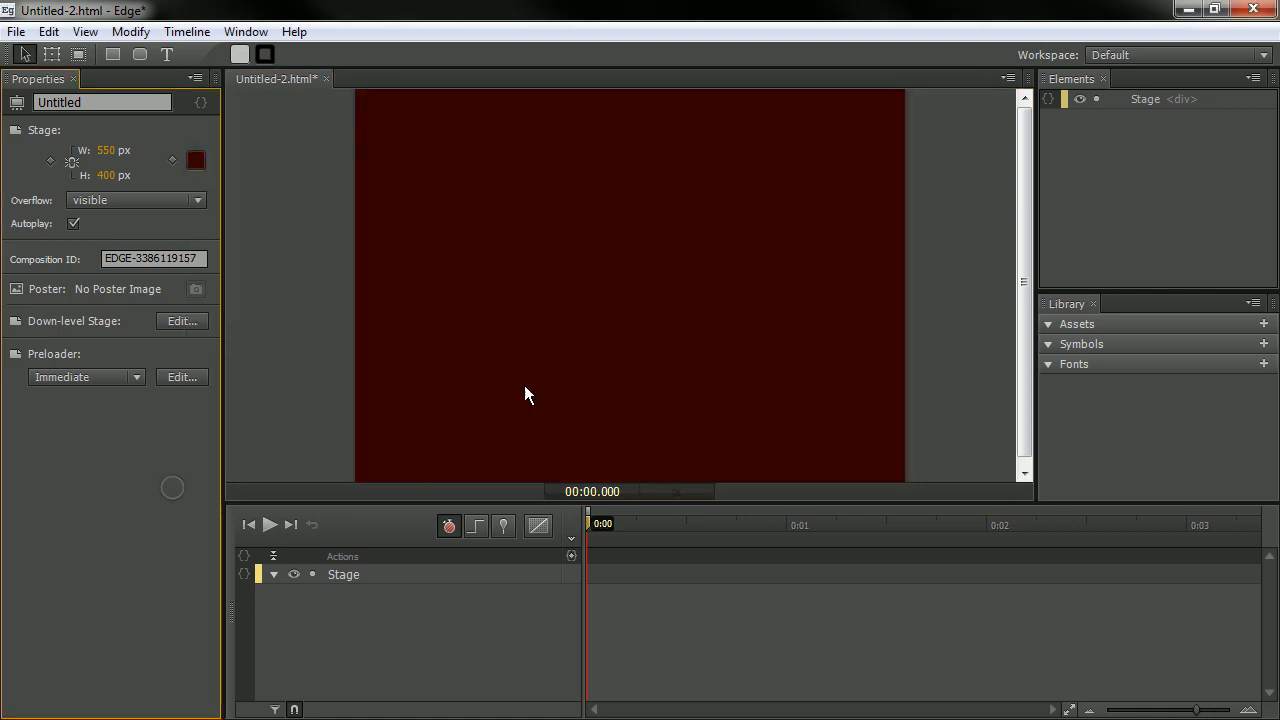
pyautogui.moveTo(287, 330)
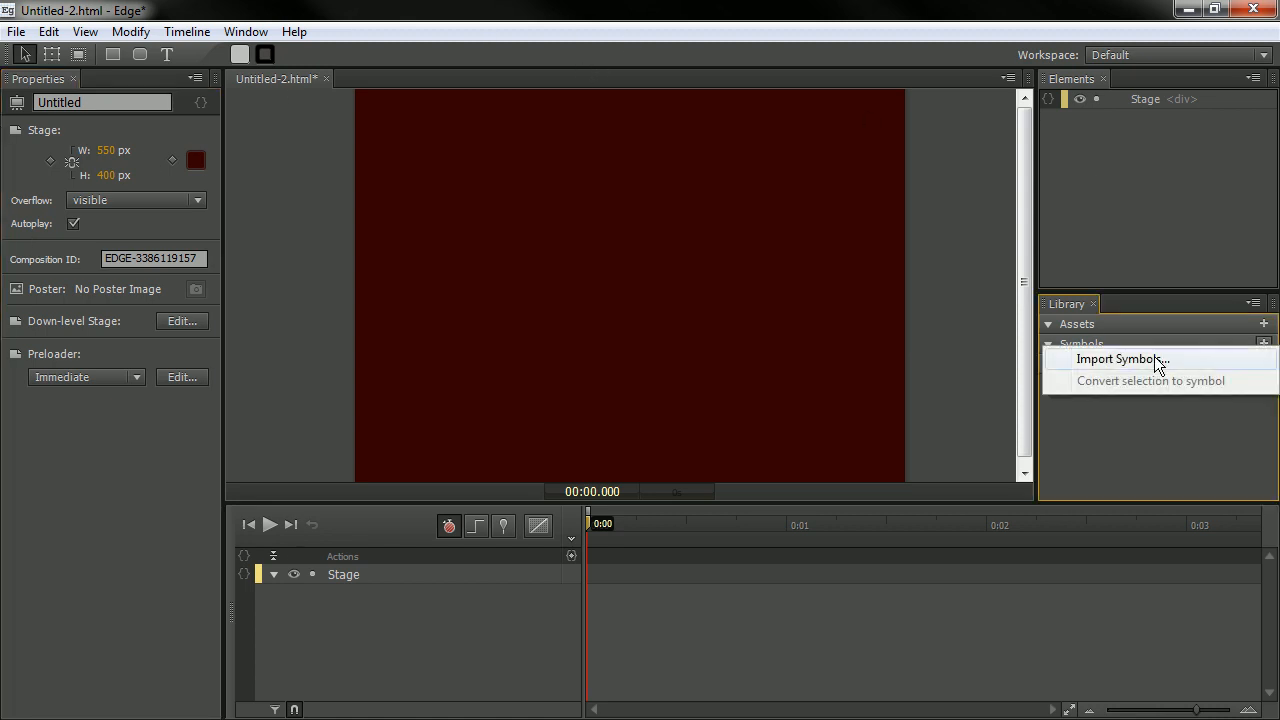
pyautogui.moveTo(1190, 366)
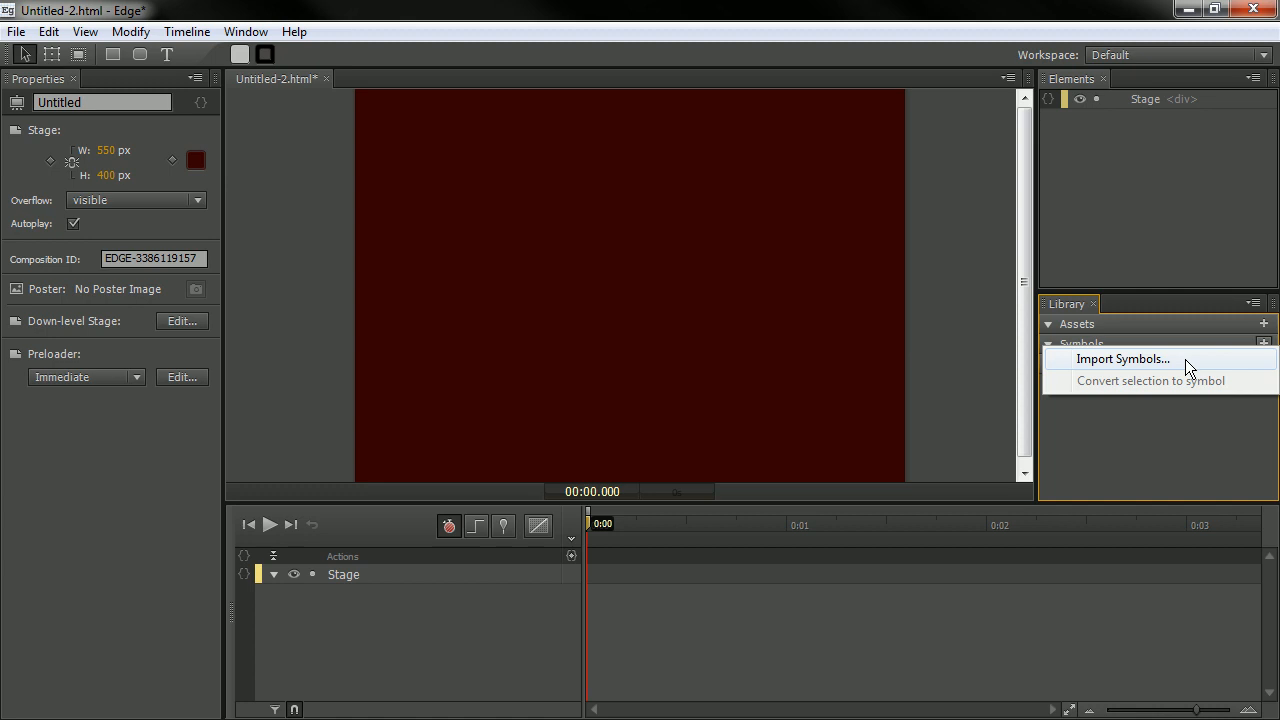
# Step: Import symbols from AngryFace.eglib on the Desktop into the library
pyautogui.click(1122, 358)
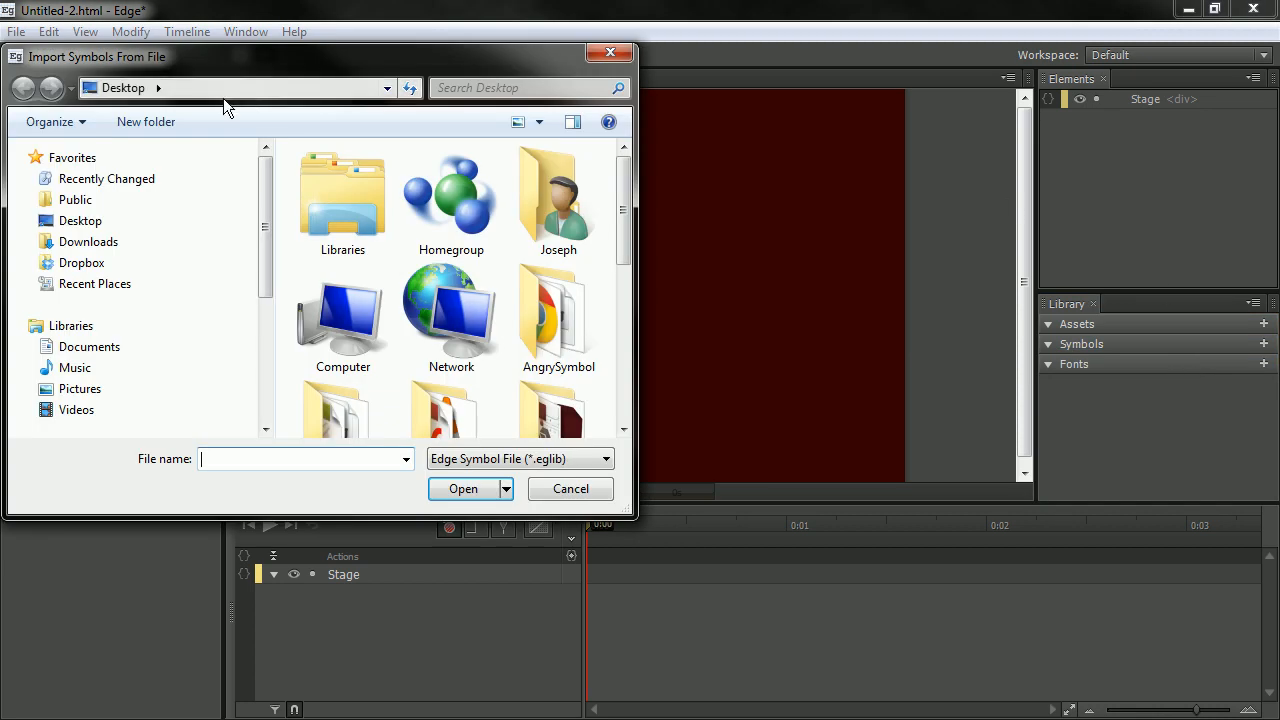
pyautogui.scroll(-3)
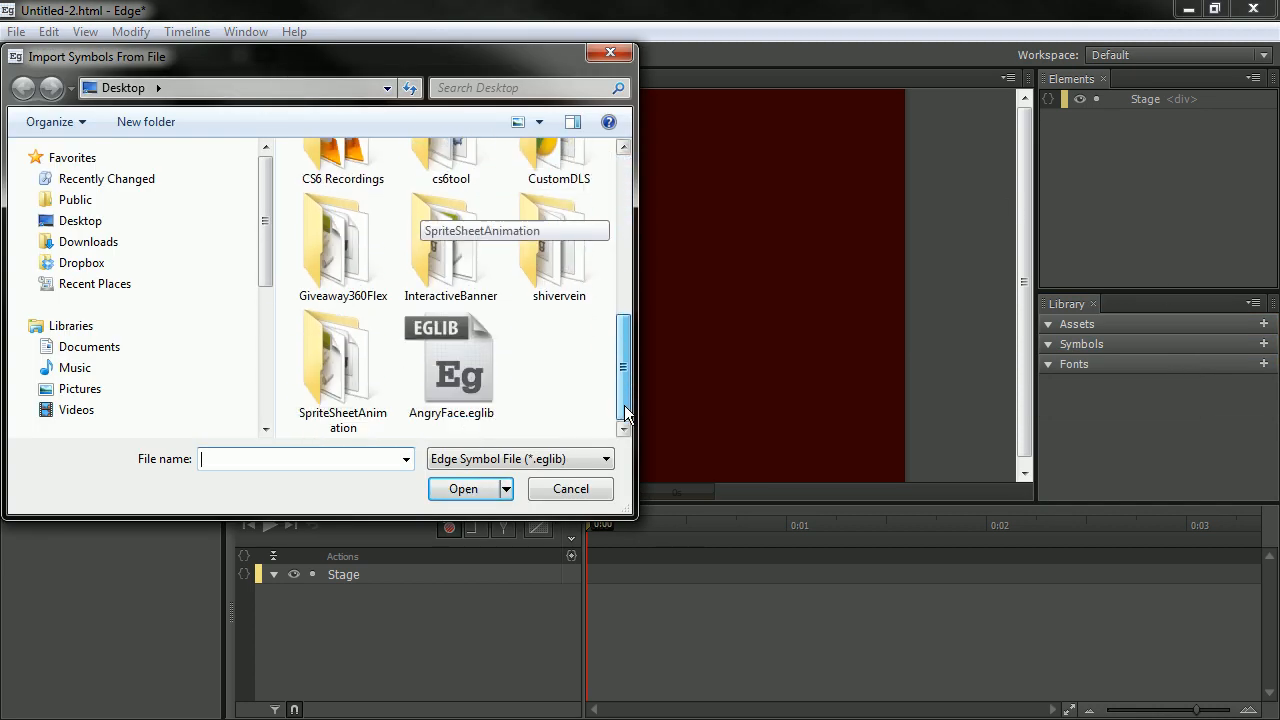
pyautogui.click(450, 365)
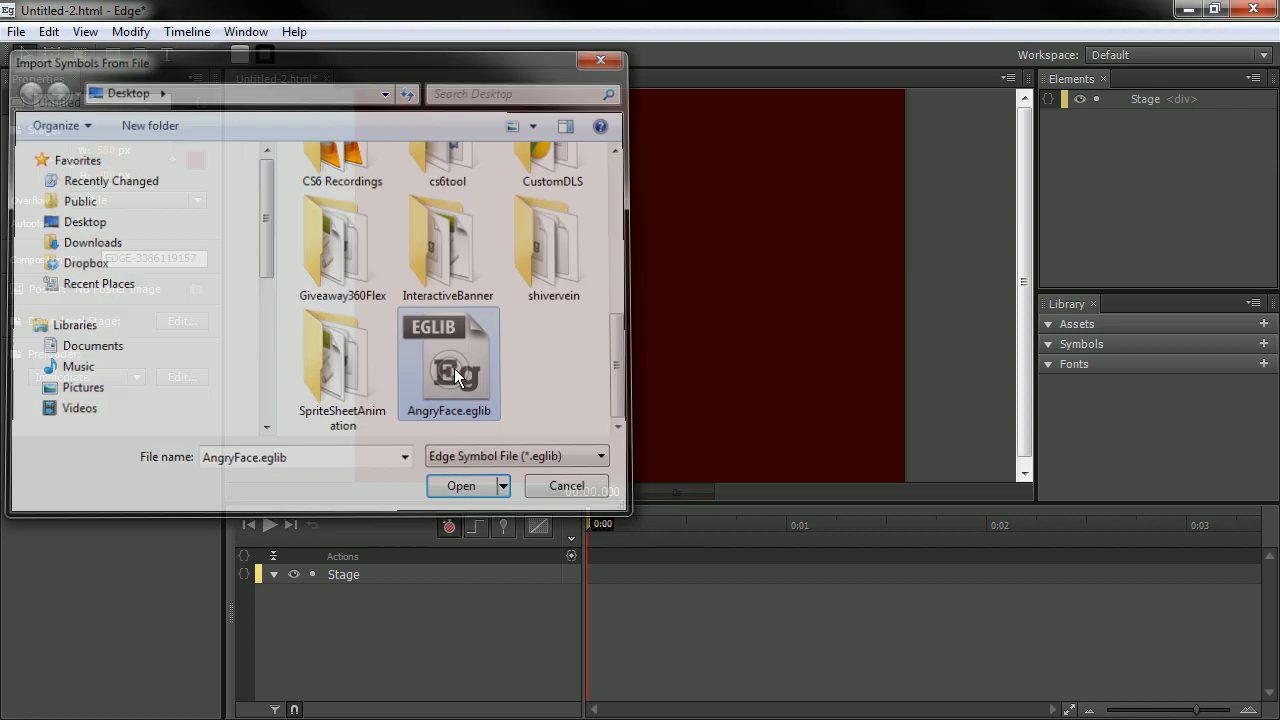
pyautogui.click(461, 485)
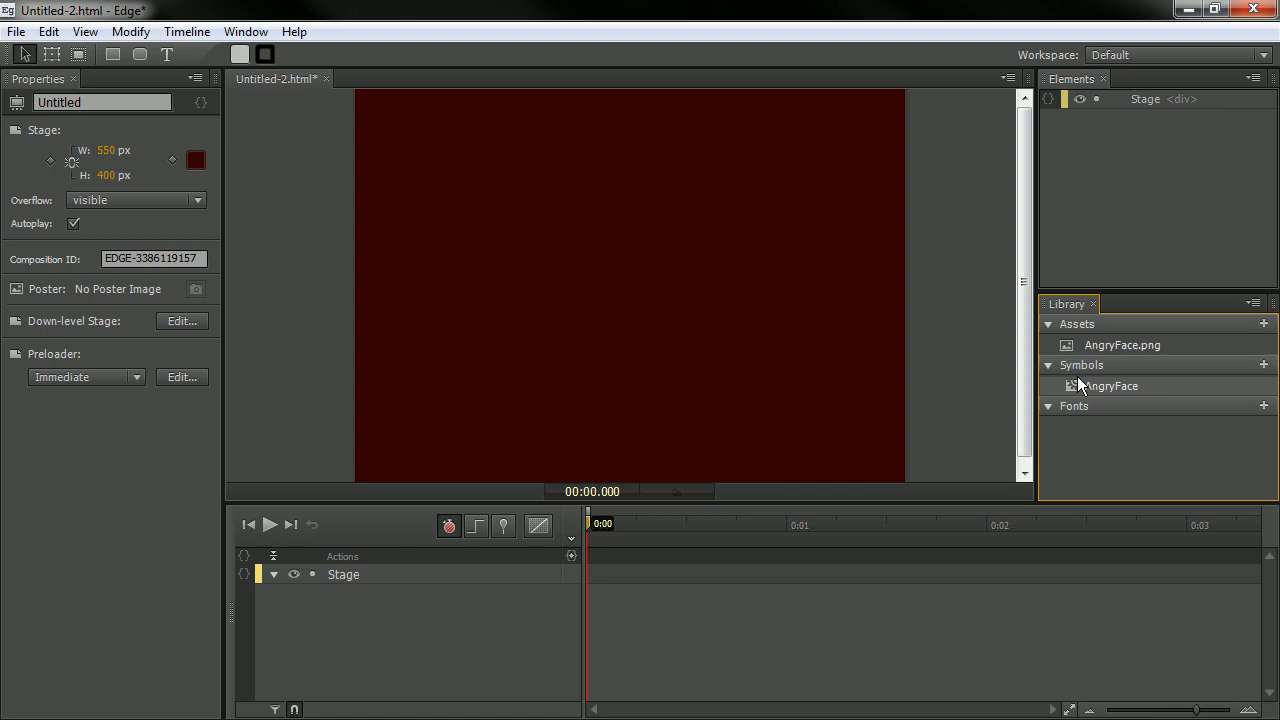
pyautogui.moveTo(1110, 392)
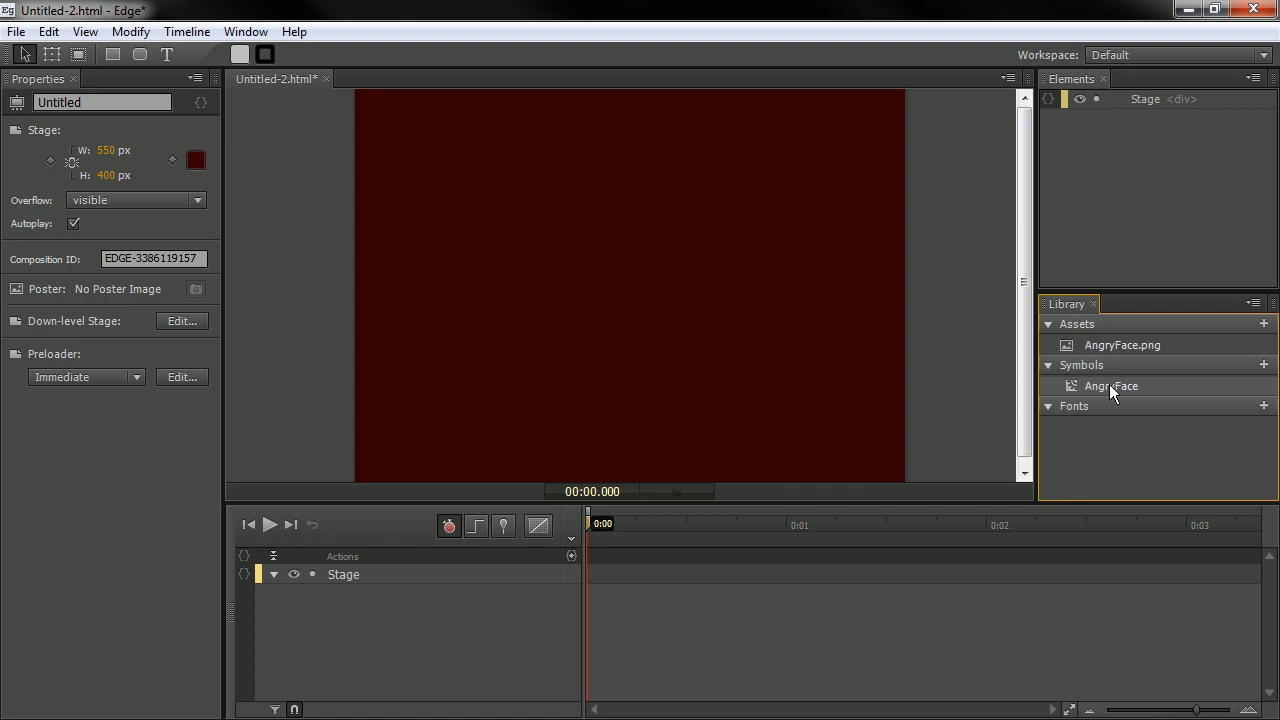
# Step: Drag an AngryFace symbol instance from the library onto the dark red stage
pyautogui.moveTo(1111, 385); pyautogui.dragTo(720, 350)
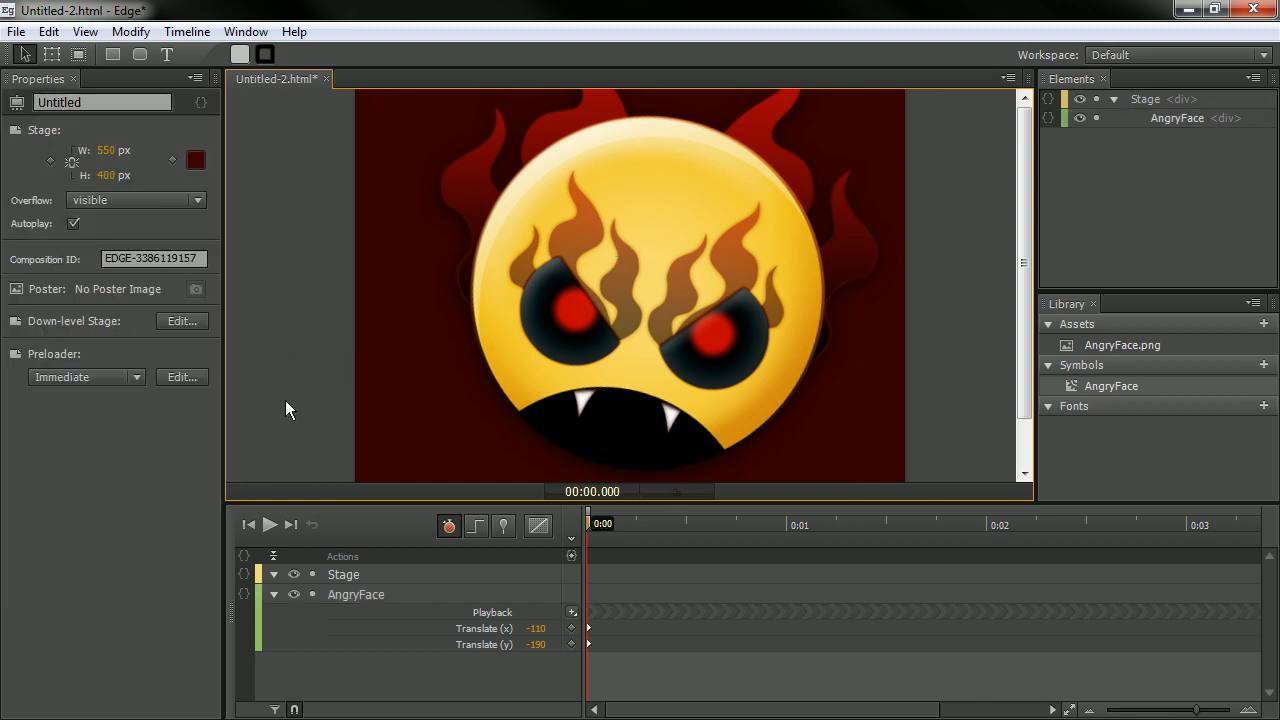
pyautogui.moveTo(240, 438)
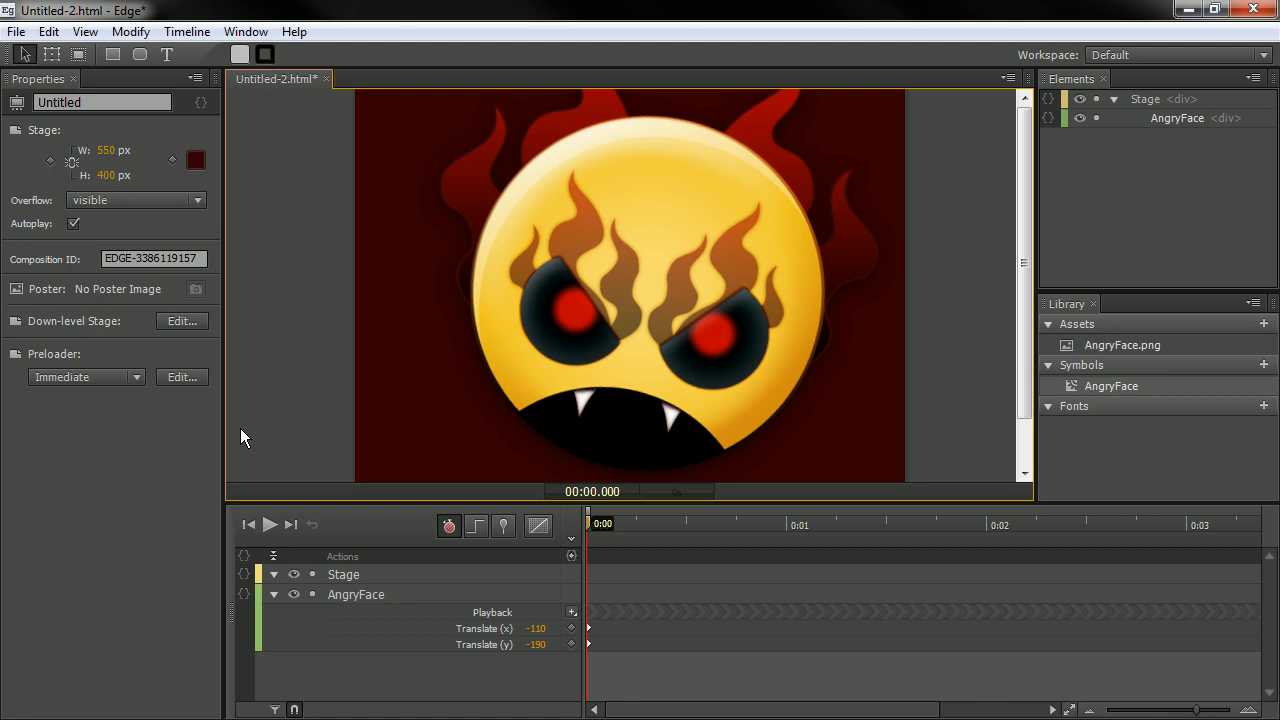